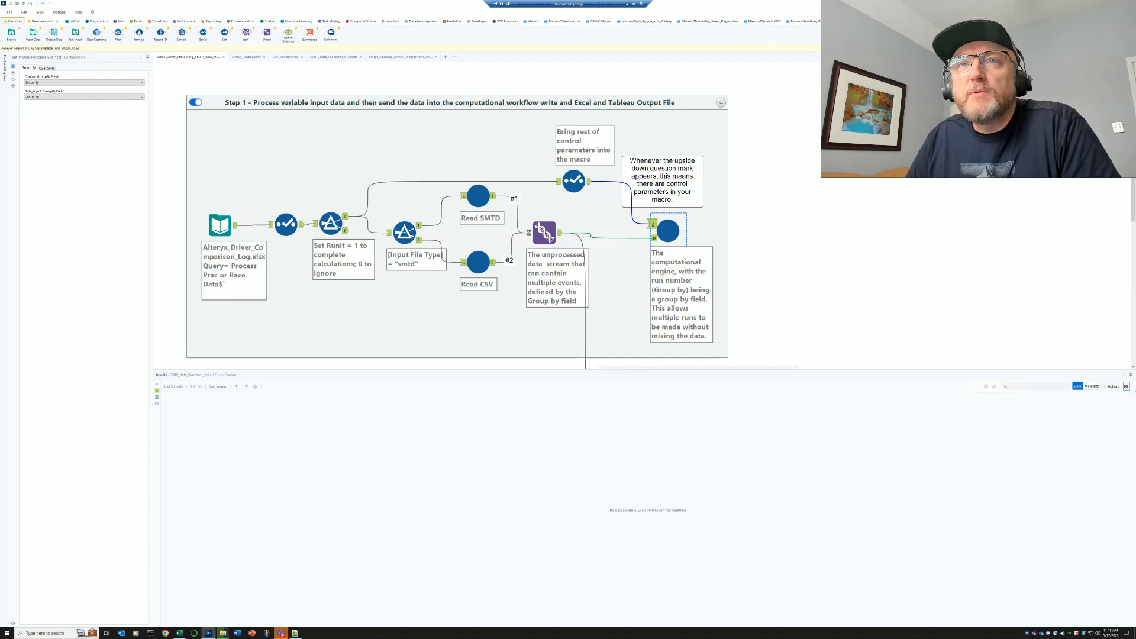
- Select the Alteryx_Driver_Comparison_Log.xlsx input to show its settings and run-record preview
{"action": "left_click", "coordinate": [219, 225]}
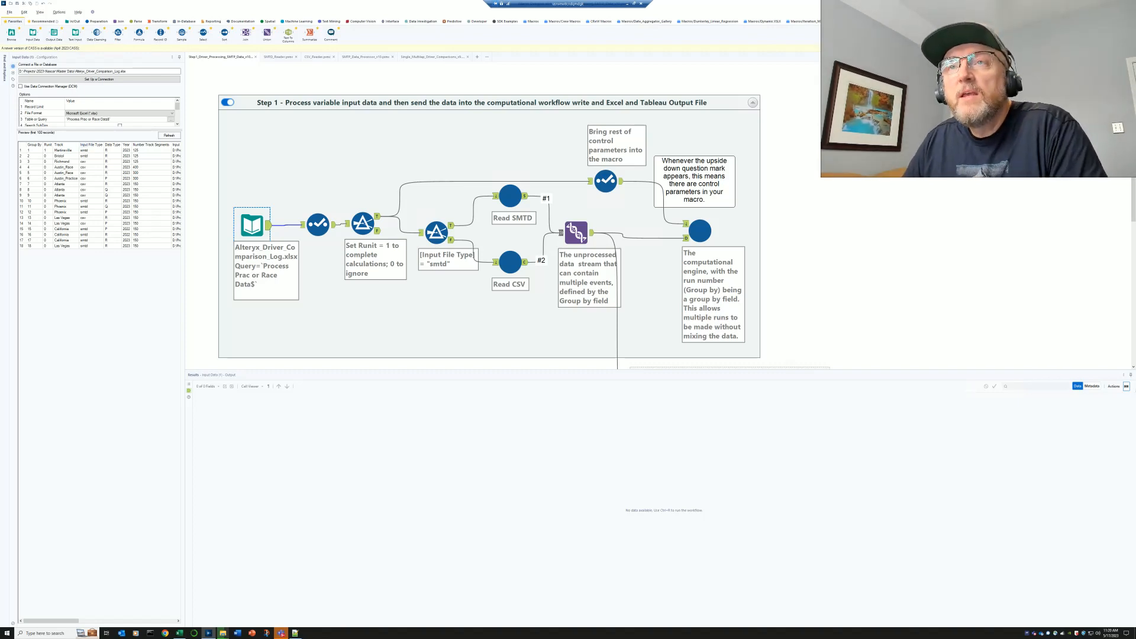
- Select the smtd file-type filter, then switch to a blank Notepad++ tab
{"action": "left_click", "coordinate": [437, 231]}
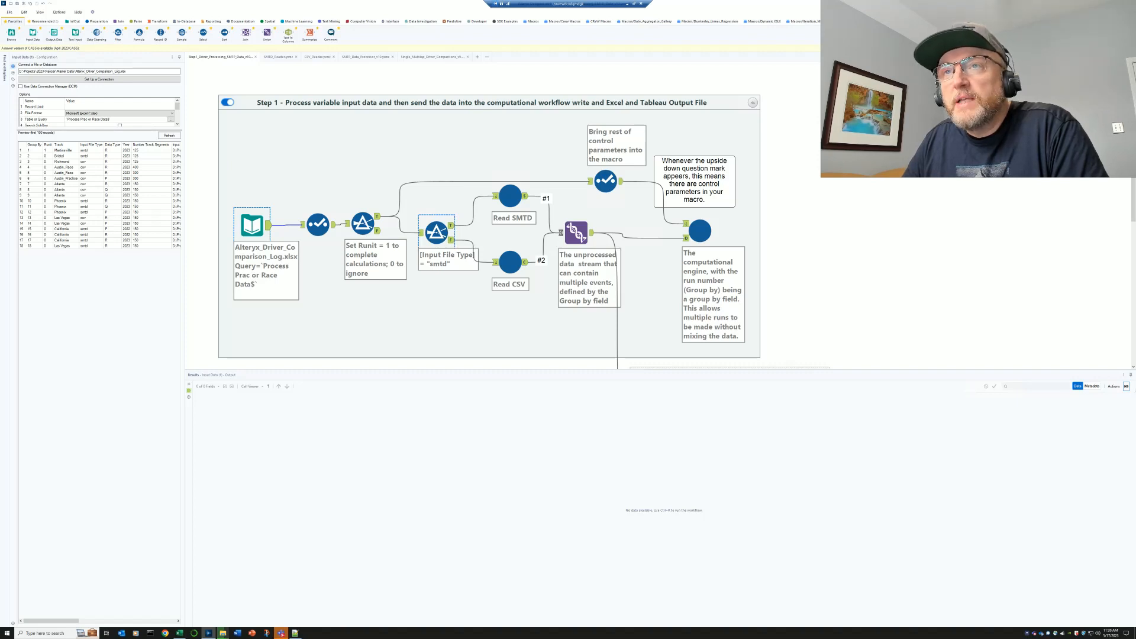
{"action": "left_click", "coordinate": [510, 262]}
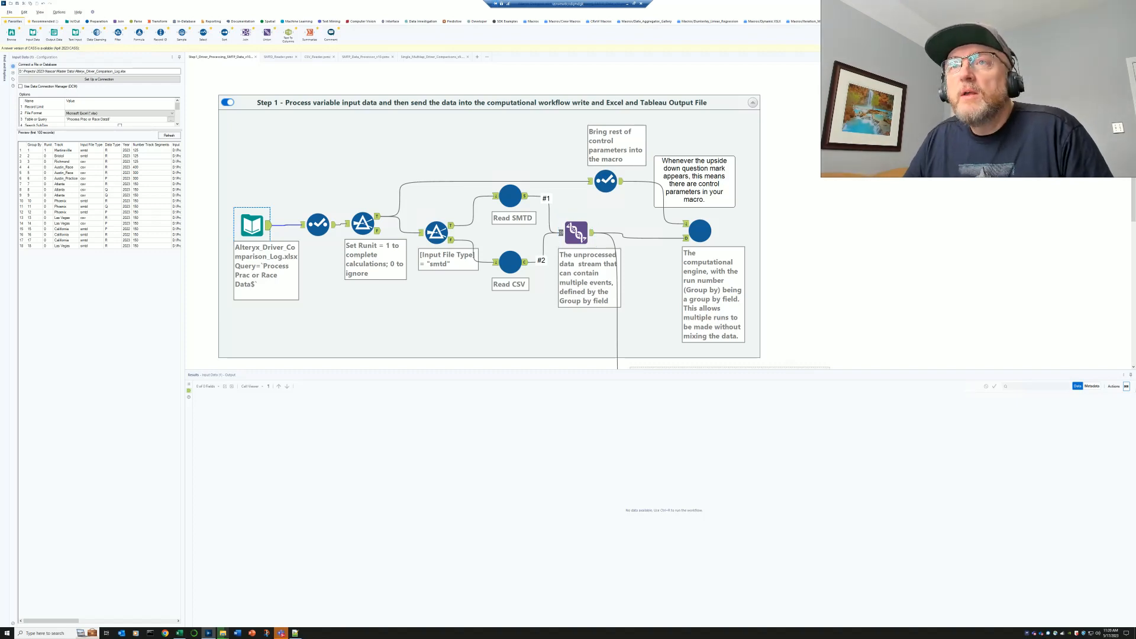
{"action": "left_click", "coordinate": [510, 197]}
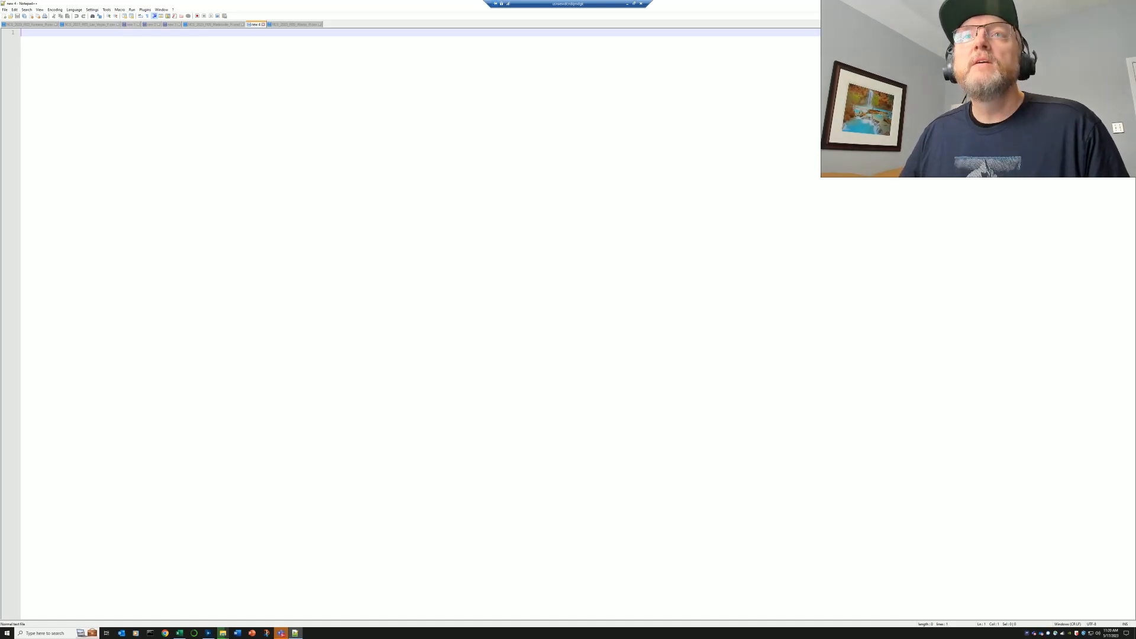
- View and scroll the raw Martinsville Speedway session JSON in Notepad++
{"action": "left_click", "coordinate": [210, 24]}
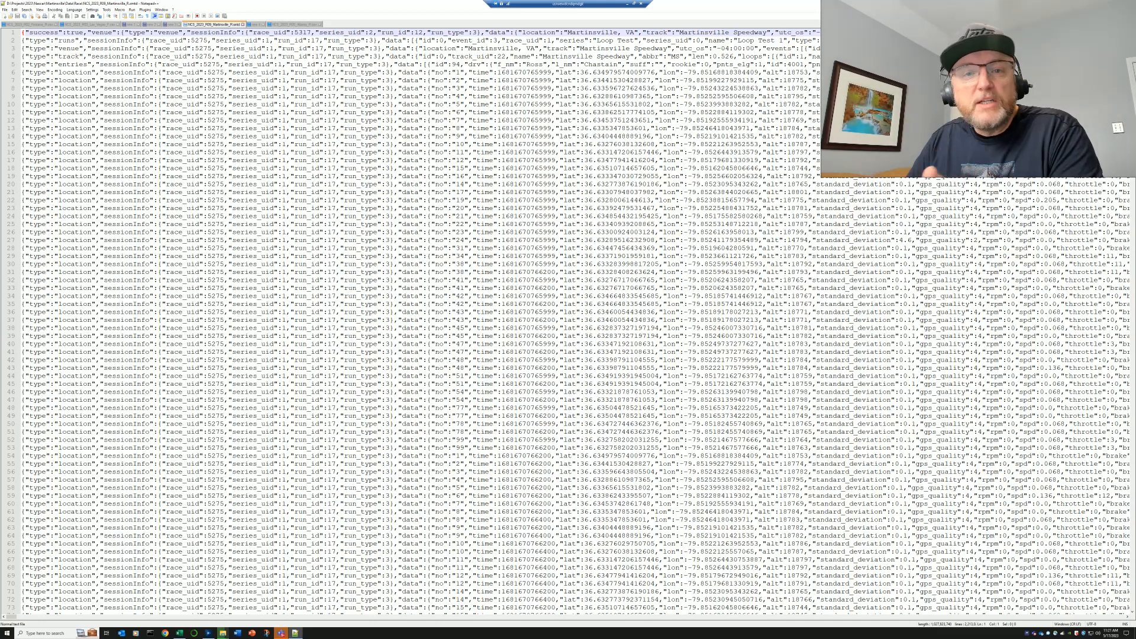
{"action": "scroll", "scroll_direction": "down", "scroll_amount": 3}
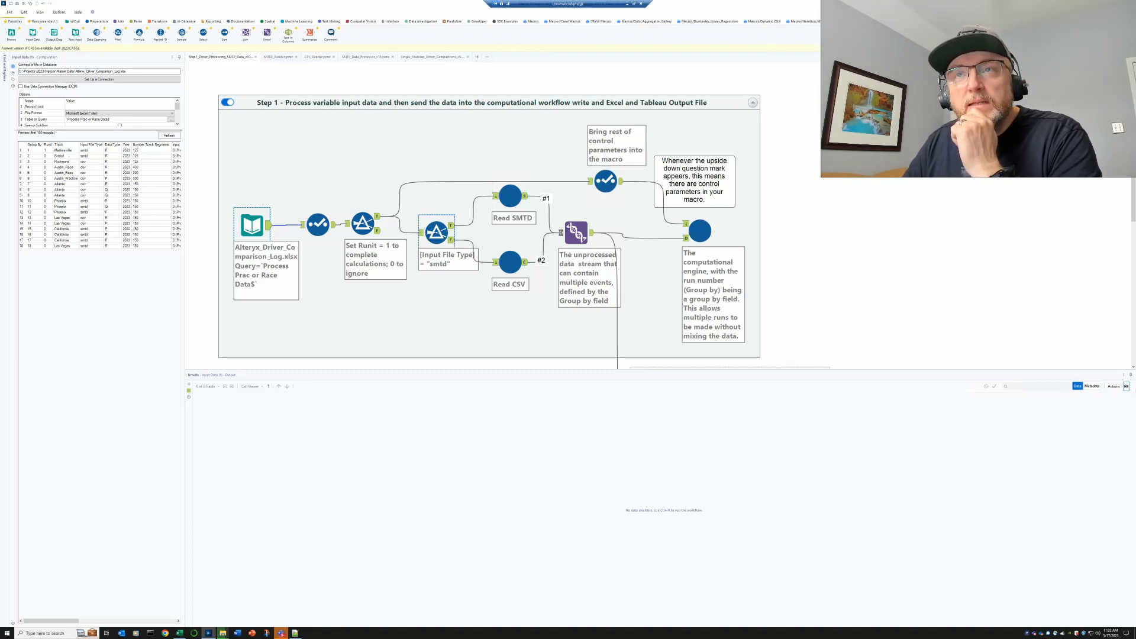
- Select the data stream step and open the single/multi-lap comparison macro's workflow
{"action": "left_click", "coordinate": [510, 196]}
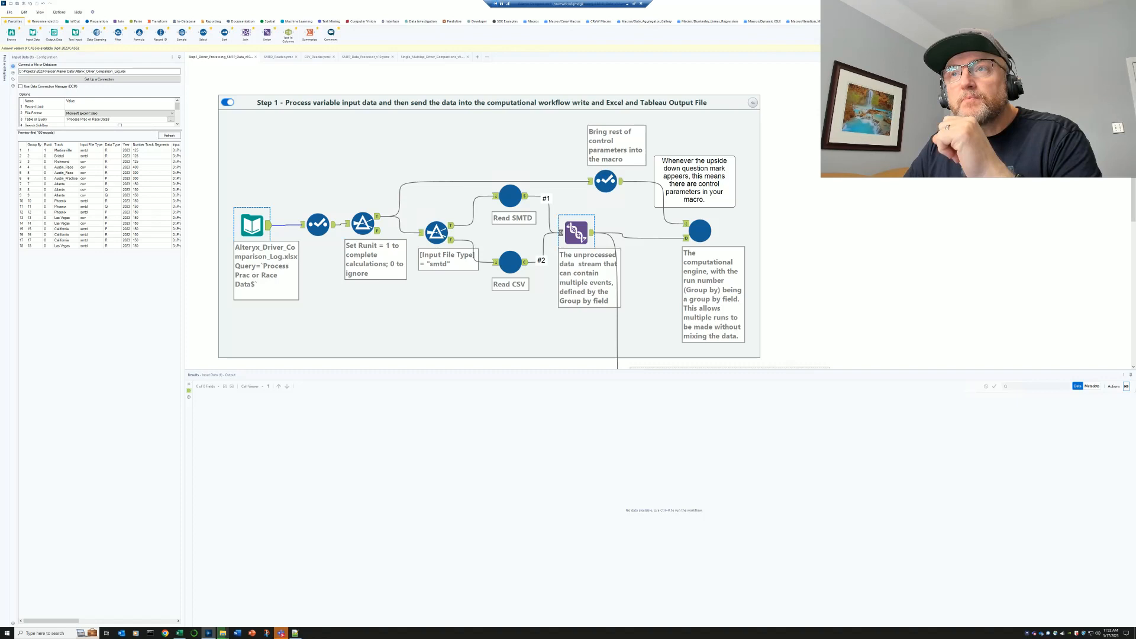
{"action": "left_click", "coordinate": [700, 231]}
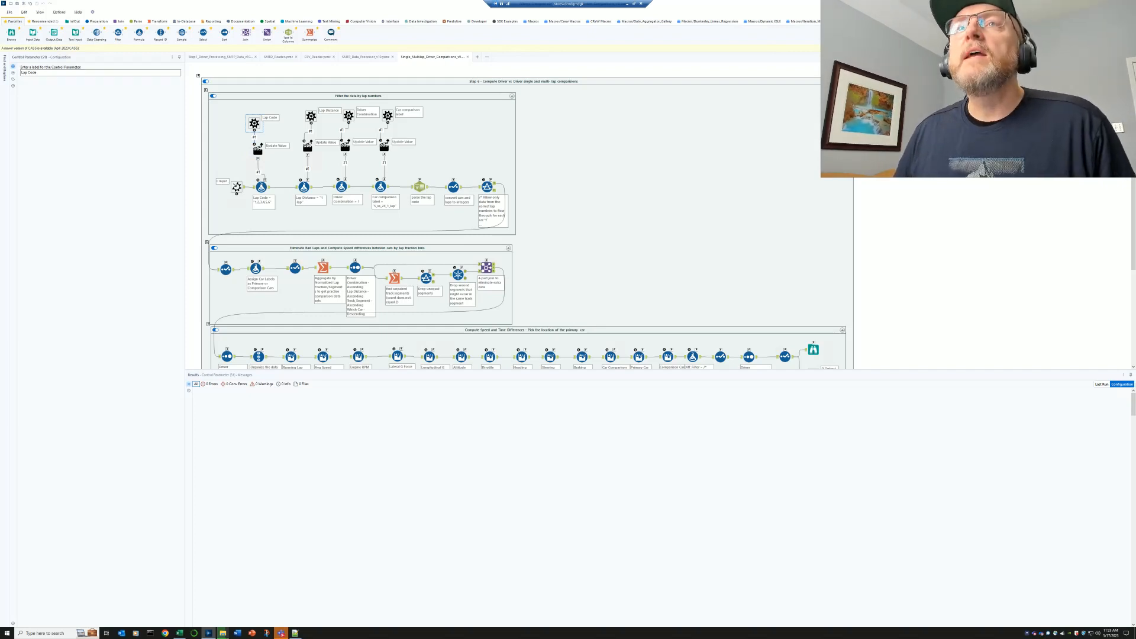
- Return to the Step 1 workflow, showing the macro's Group By grouping fields
{"action": "left_click", "coordinate": [311, 116]}
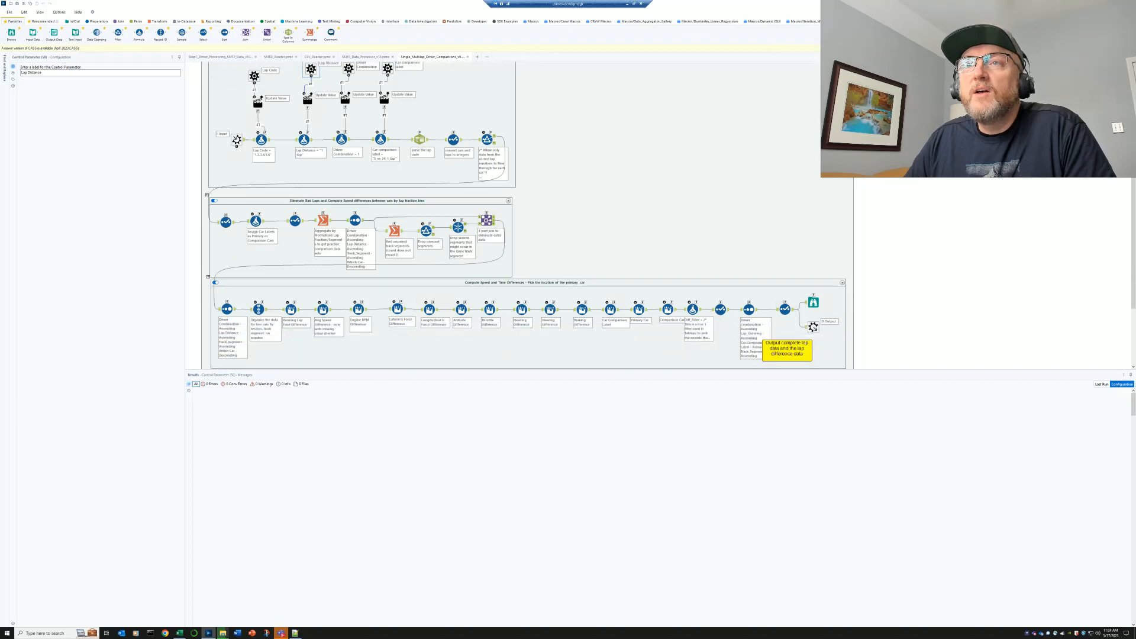
{"action": "scroll", "scroll_direction": "down", "scroll_amount": 3}
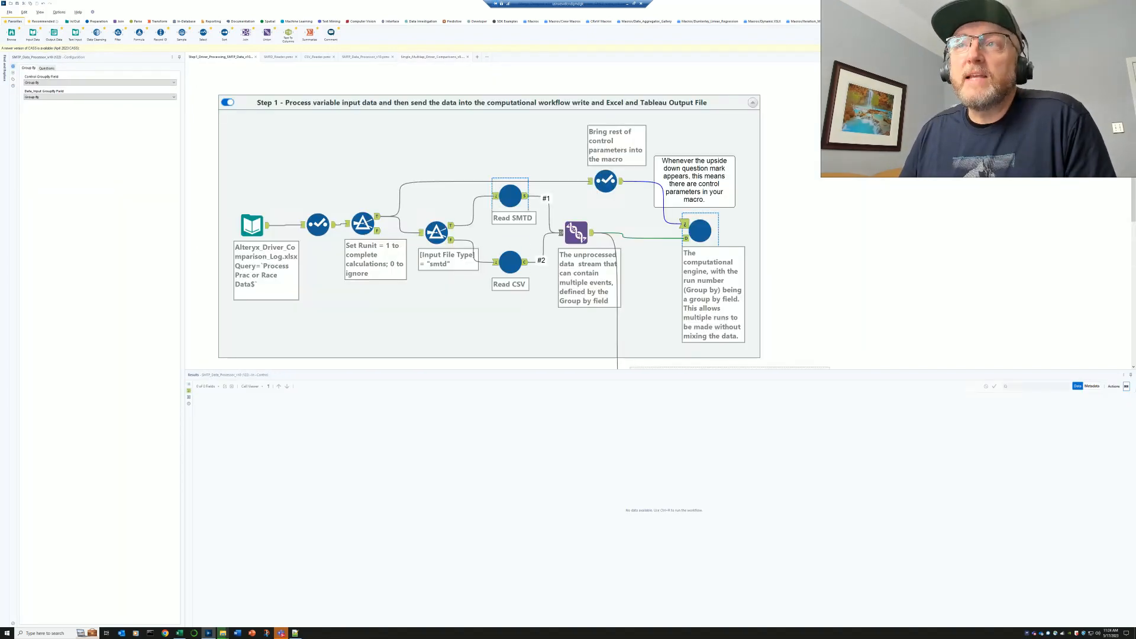
- Open the lap-processing macro with interpolation, lap time and Tableau output steps
{"action": "right_click", "coordinate": [700, 230]}
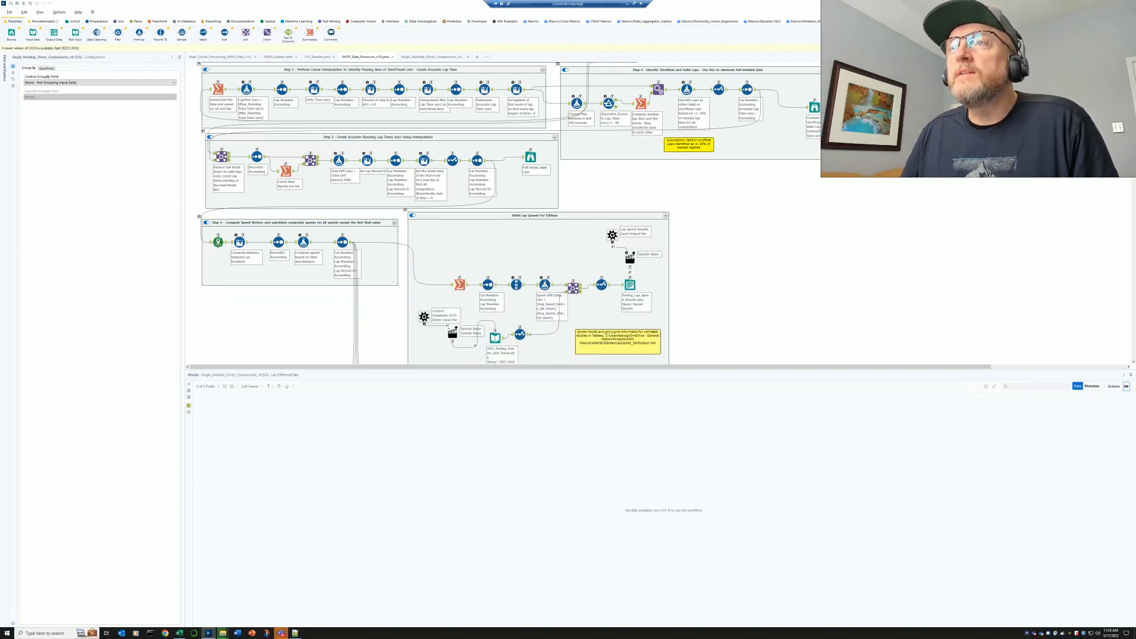
- Label the output file's Control Parameter 'Lap Speed Results Excel Output File'
{"action": "left_click", "coordinate": [612, 235]}
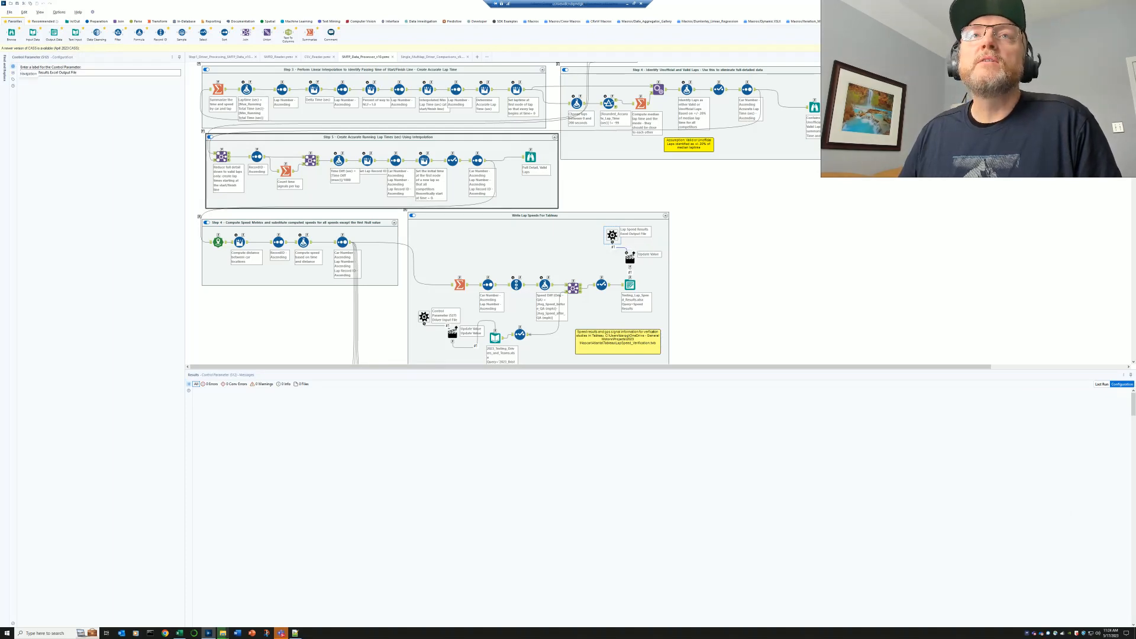
{"action": "type", "text": "Lap Speed Results Excel Output File"}
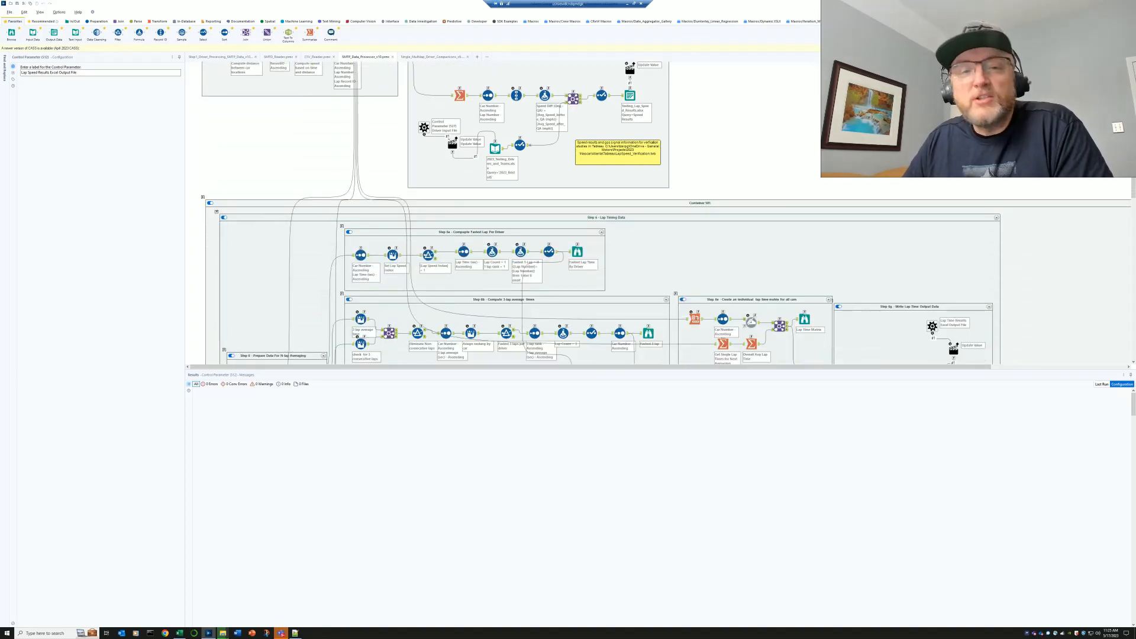
{"action": "scroll", "scroll_direction": "down", "scroll_amount": 3}
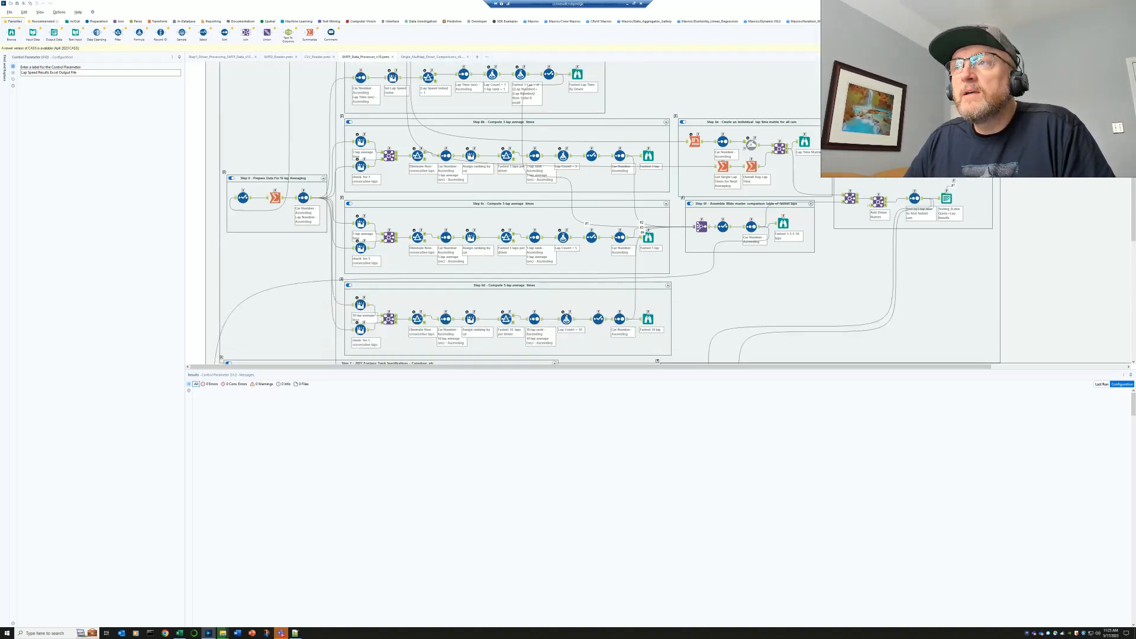
{"action": "scroll", "scroll_direction": "down", "scroll_amount": 3}
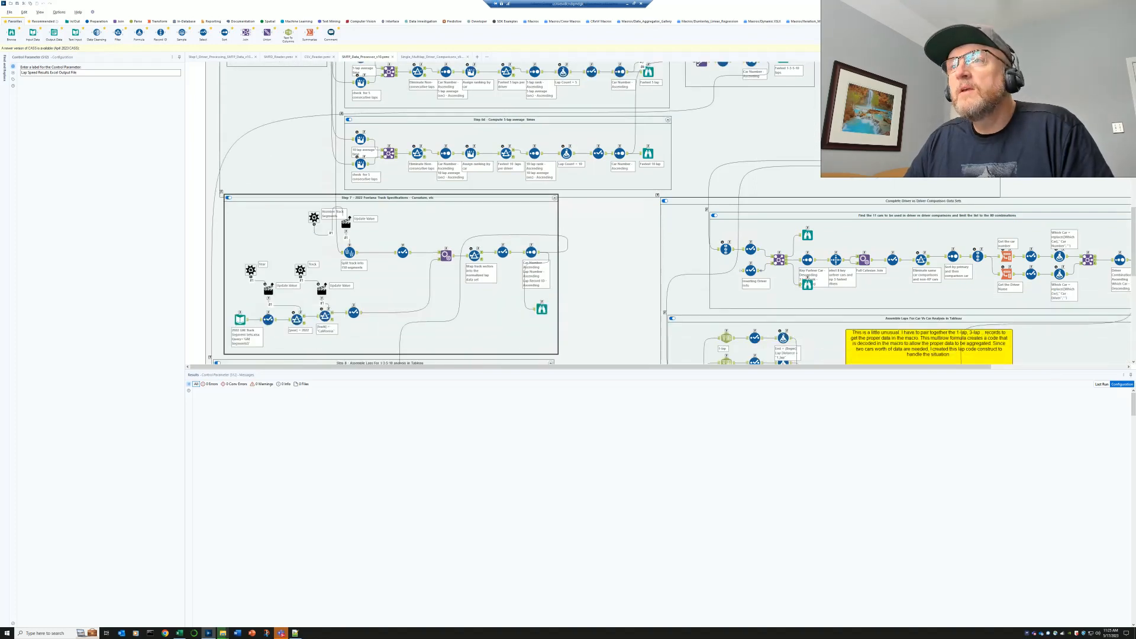
{"action": "scroll", "scroll_direction": "down", "scroll_amount": 3}
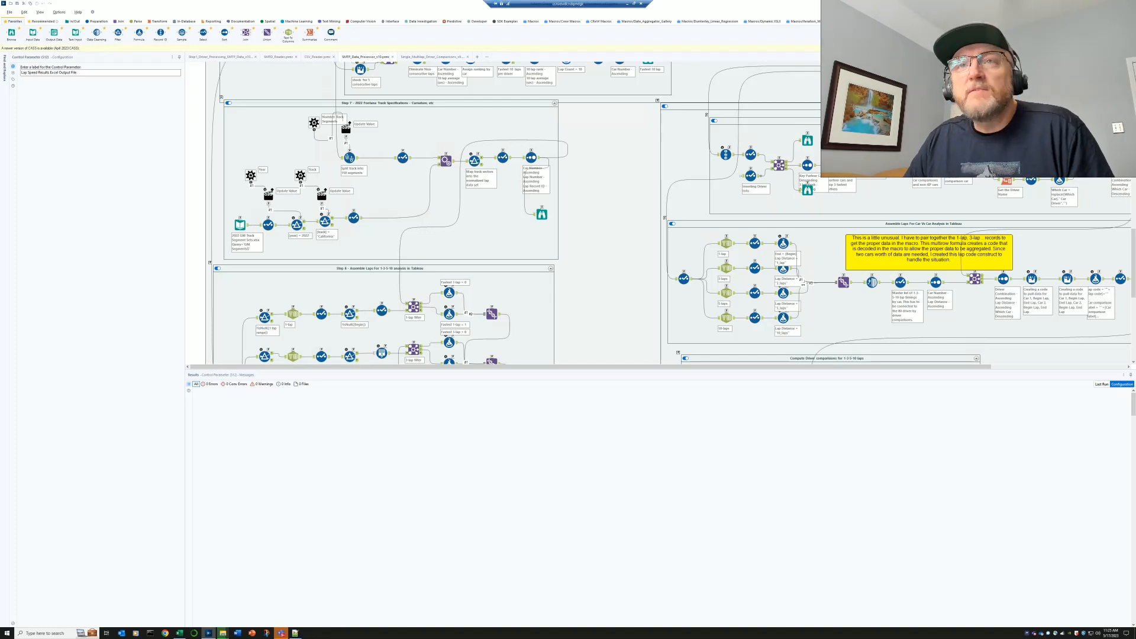
{"action": "scroll", "scroll_direction": "down", "scroll_amount": 3}
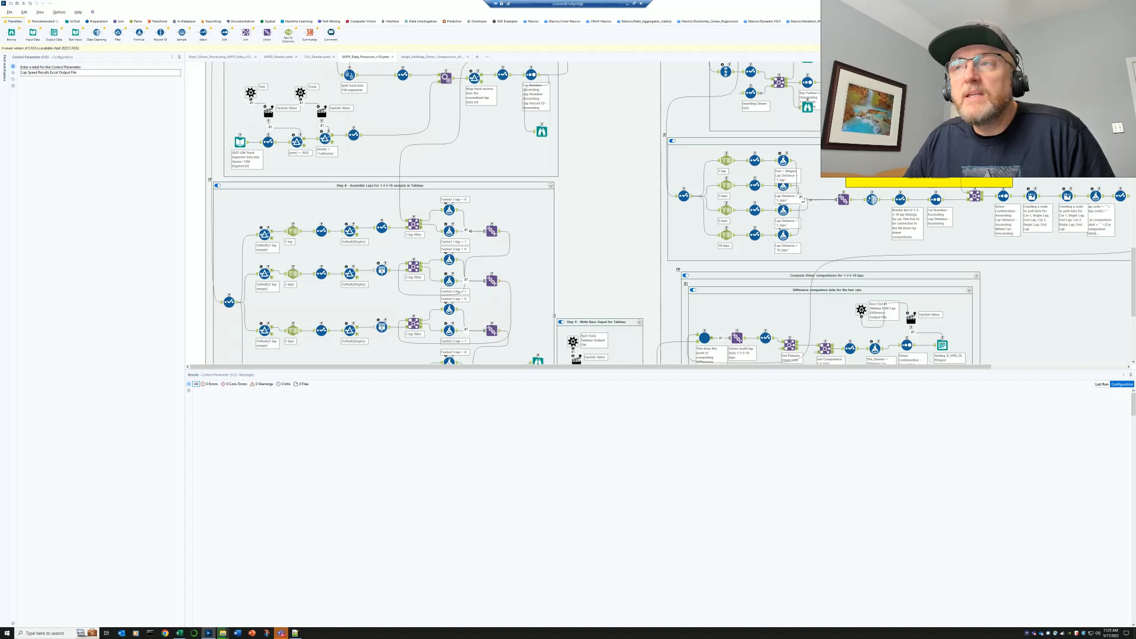
{"action": "scroll", "scroll_direction": "down", "scroll_amount": 3}
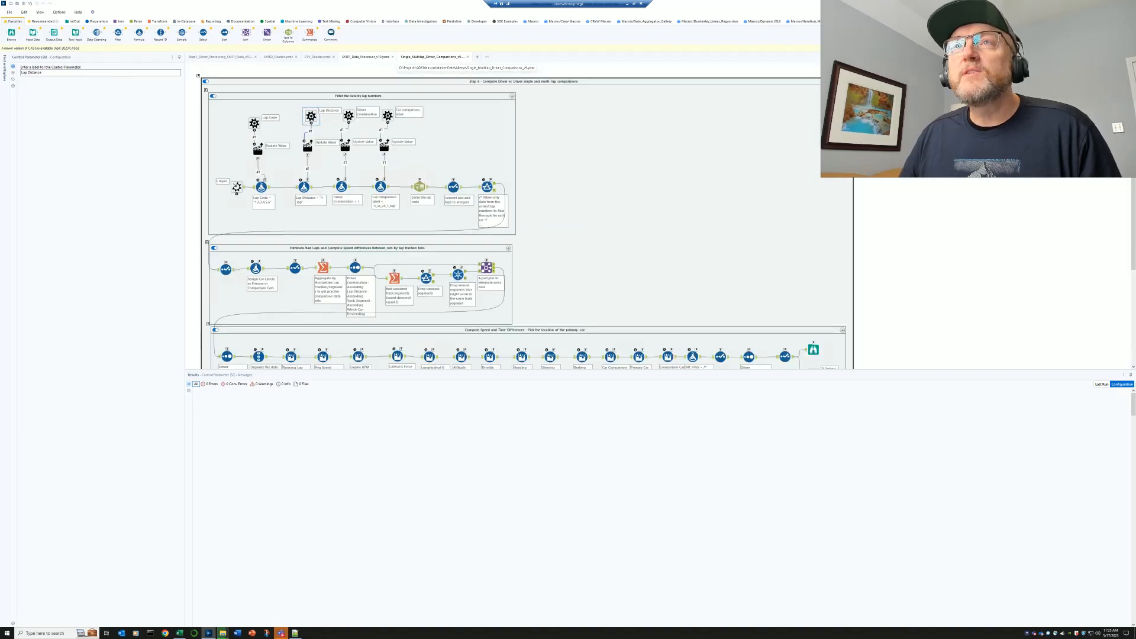
- Scroll the Step 1 workflow to the computational engine macro's group-by settings
{"action": "scroll", "scroll_direction": "down", "scroll_amount": 3}
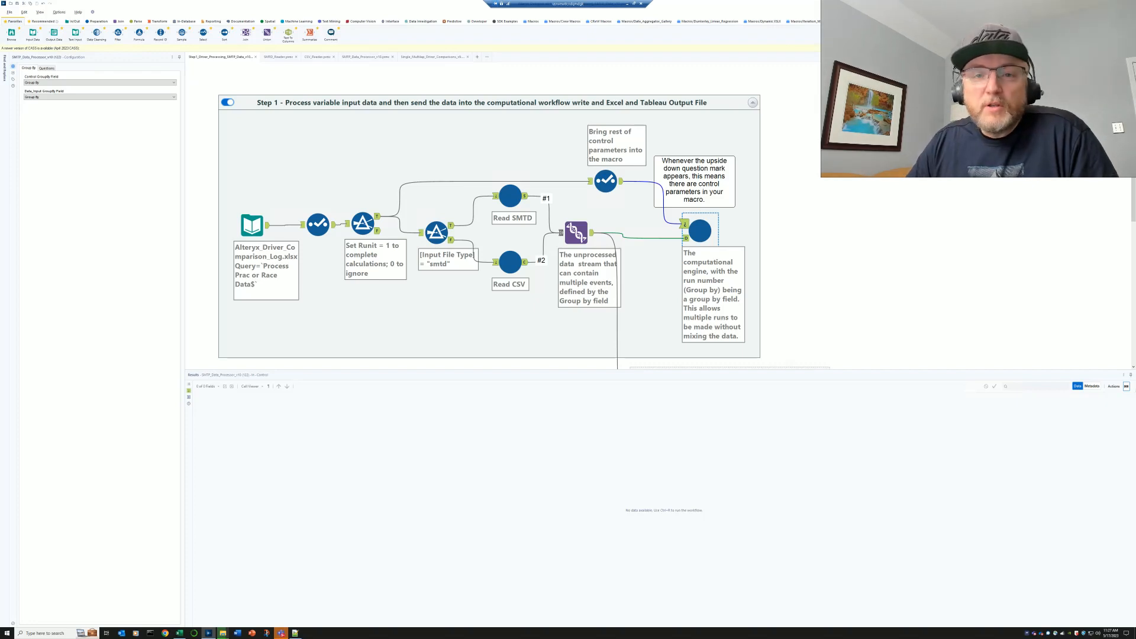
{"action": "left_click", "coordinate": [318, 223]}
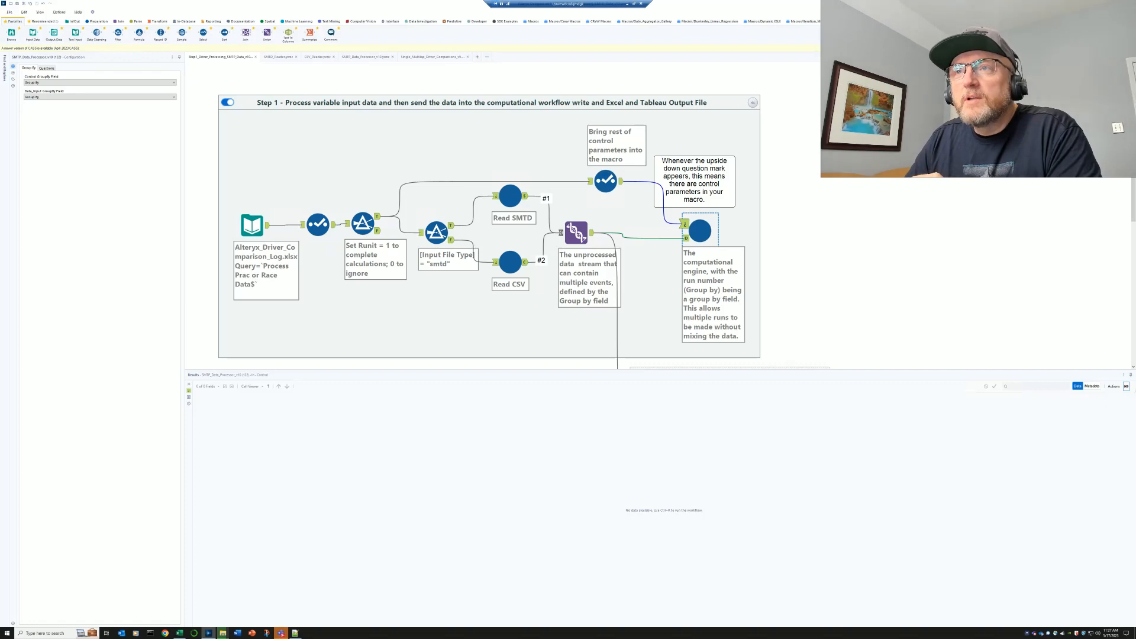
{"action": "scroll", "scroll_direction": "down", "scroll_amount": 3}
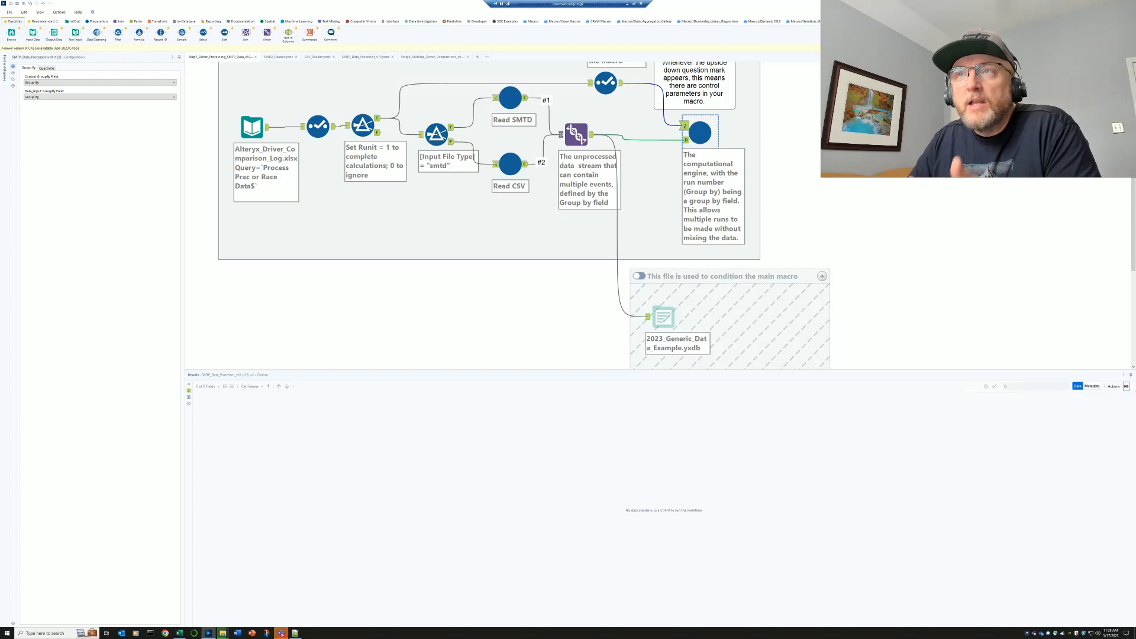
- Show the Single_Multilap driver comparisons macro's Macro Input file settings
{"action": "left_click", "coordinate": [576, 134]}
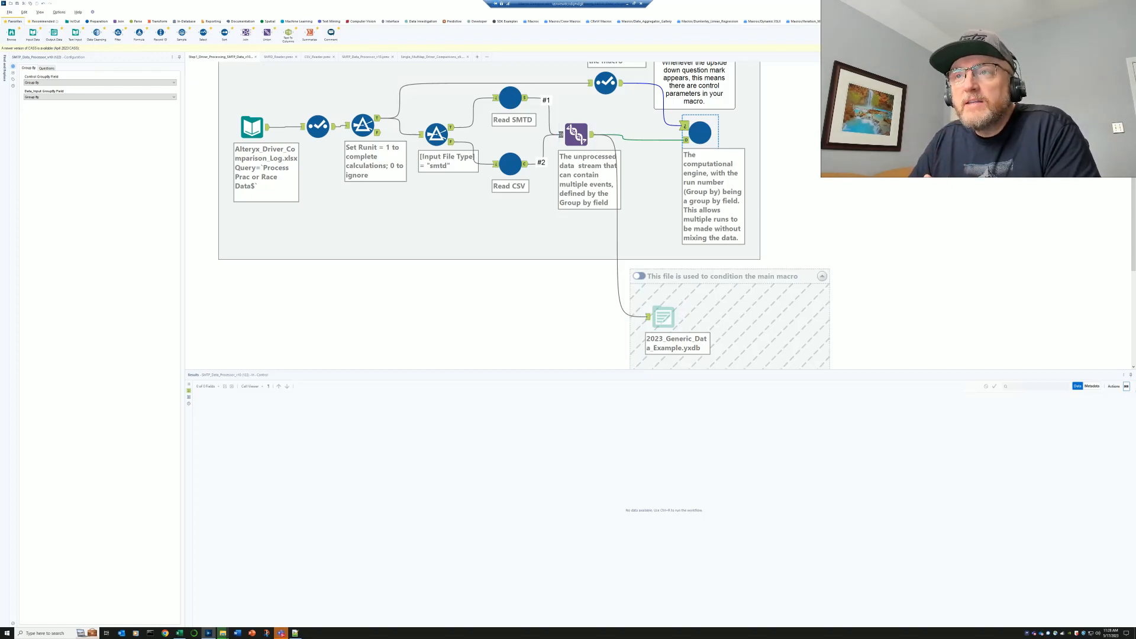
{"action": "left_click", "coordinate": [663, 317]}
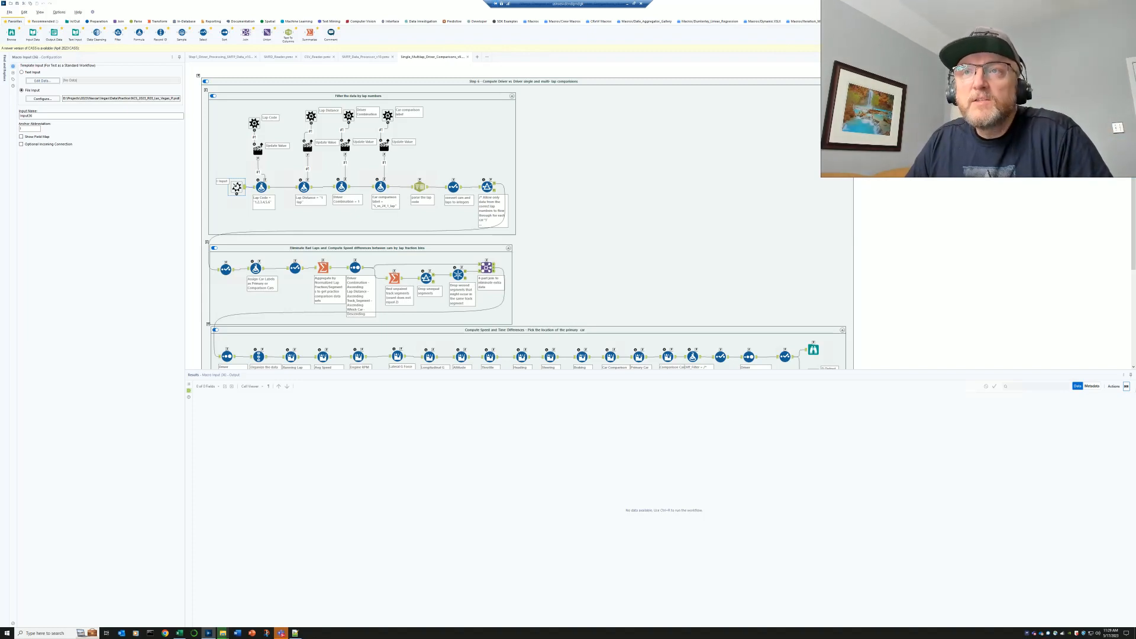
- Scroll the SMTD data processing macro to its Data_Input generic example file settings
{"action": "scroll", "scroll_direction": "down", "scroll_amount": 3}
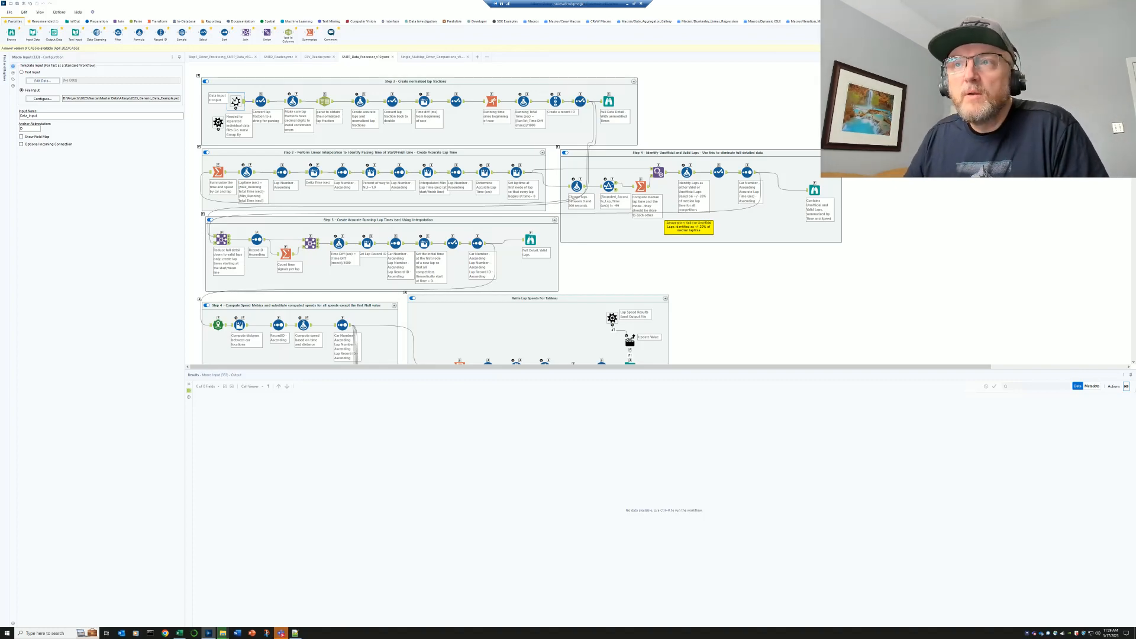
{"action": "scroll", "scroll_direction": "down", "scroll_amount": 3}
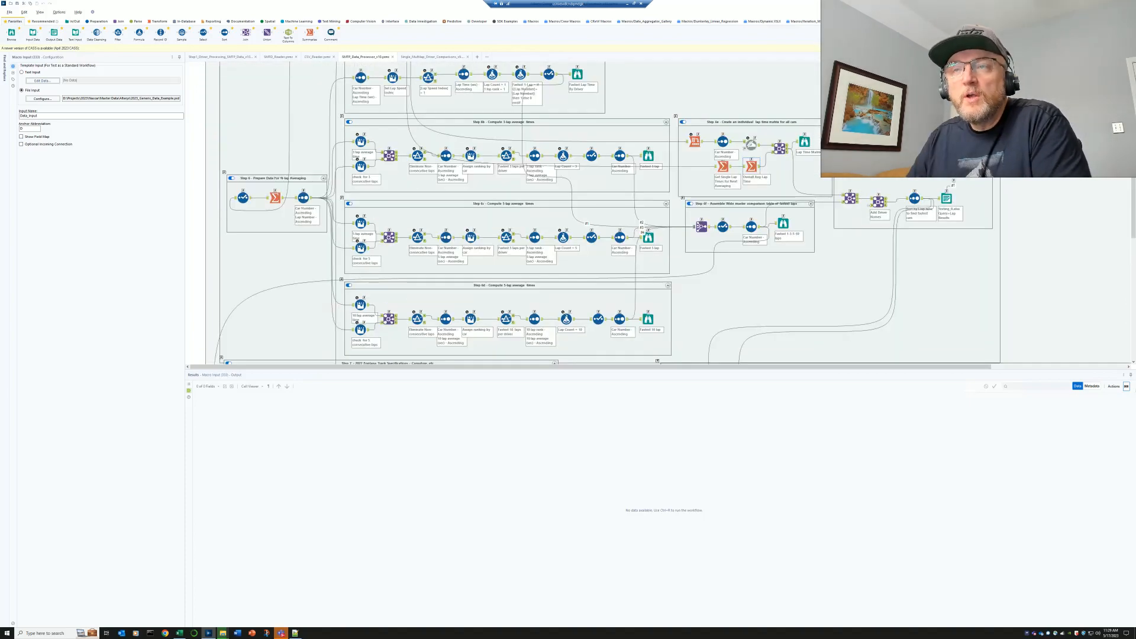
{"action": "scroll", "scroll_direction": "down", "scroll_amount": 3}
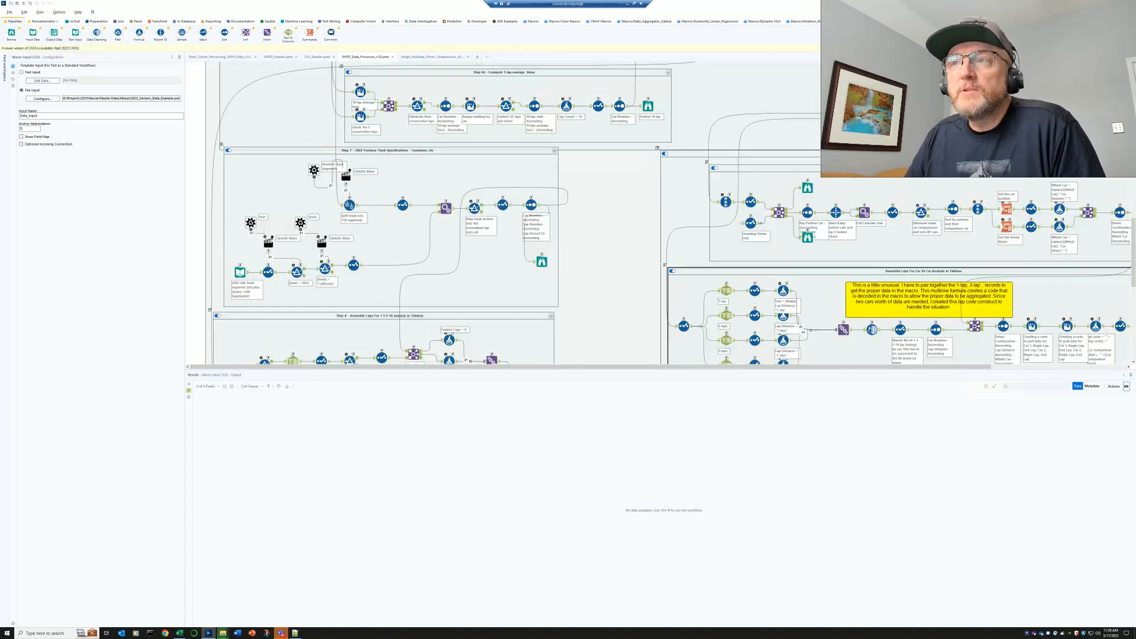
{"action": "scroll", "scroll_direction": "down", "scroll_amount": 3}
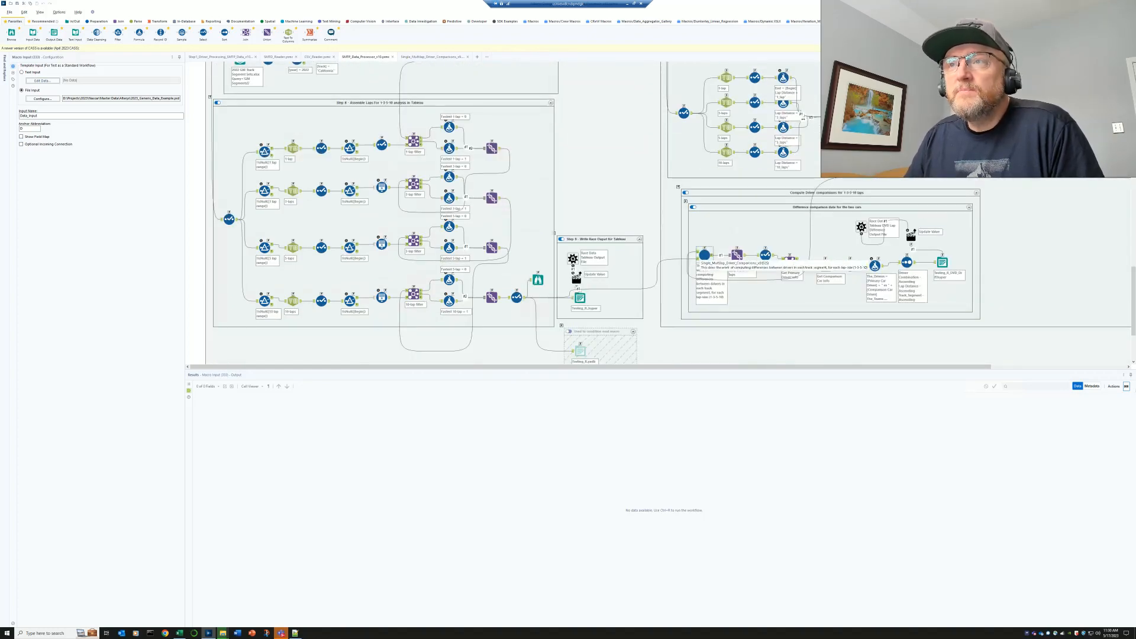
{"action": "scroll", "scroll_direction": "down", "scroll_amount": 3}
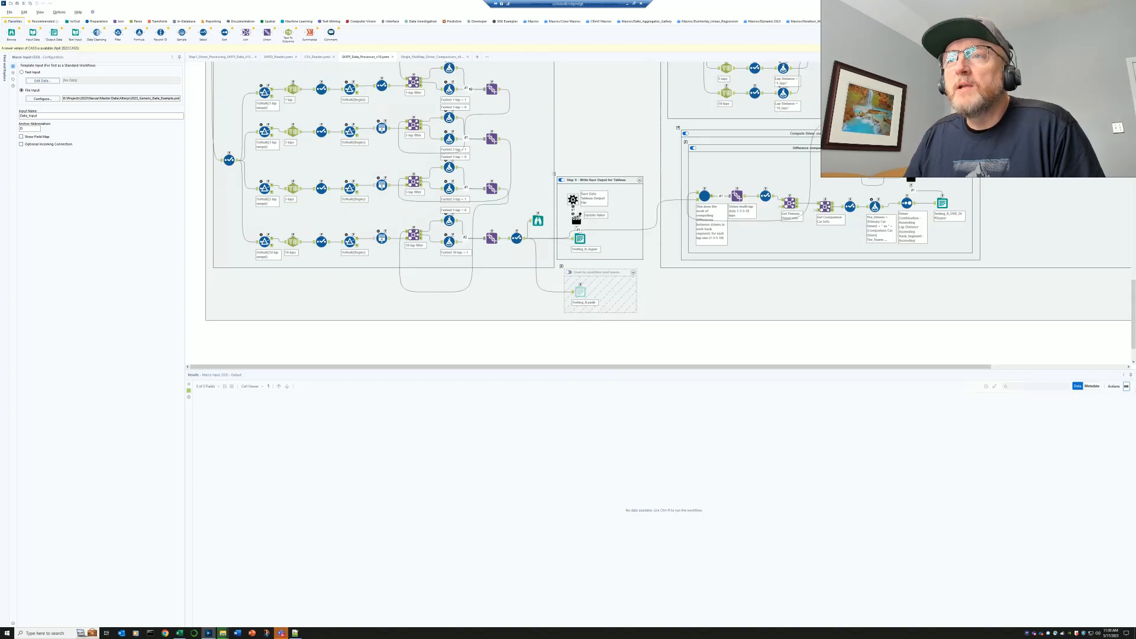